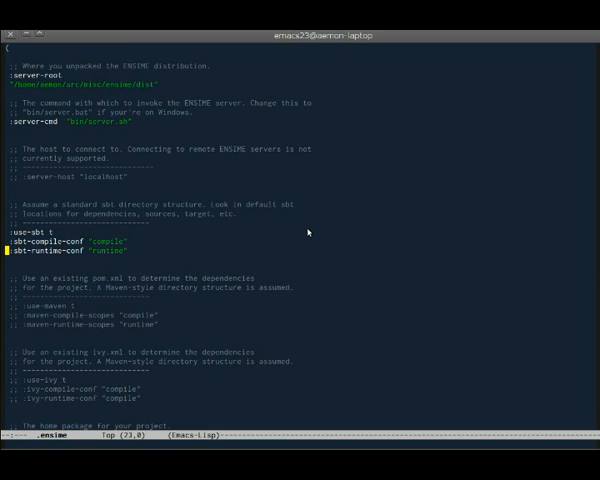
Scroll through Server.scala's package declaration, imports and the Server object's main method
{"action": "scroll", "scroll_direction": "down", "scroll_amount": 3}
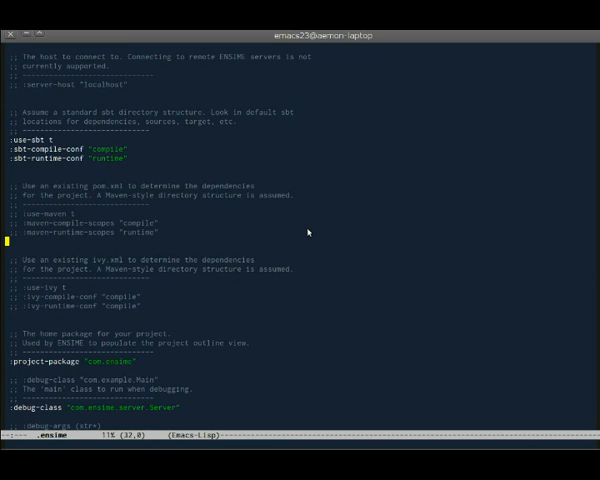
{"action": "scroll", "scroll_direction": "down", "scroll_amount": 3}
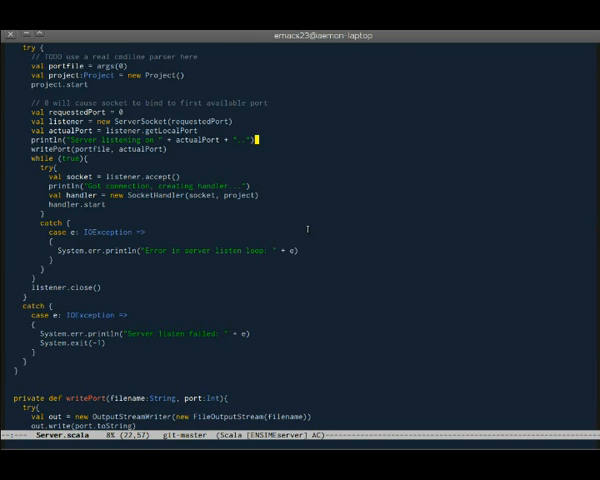
Move to the writePort line and set an ENSIME breakpoint there
{"action": "scroll", "scroll_direction": "up", "scroll_amount": 3}
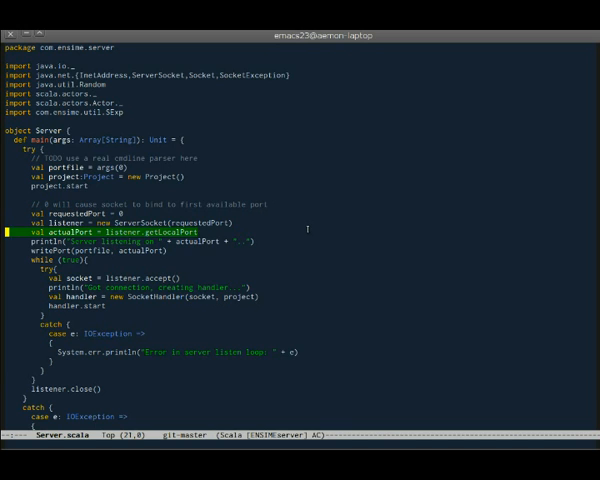
{"action": "key", "text": "Down"}
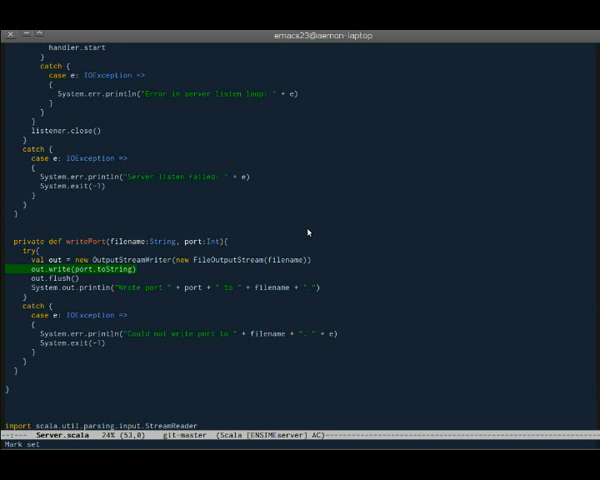
Scroll back up to the main method while the debugger runs to the breakpoint
{"action": "scroll", "scroll_direction": "up", "scroll_amount": 3}
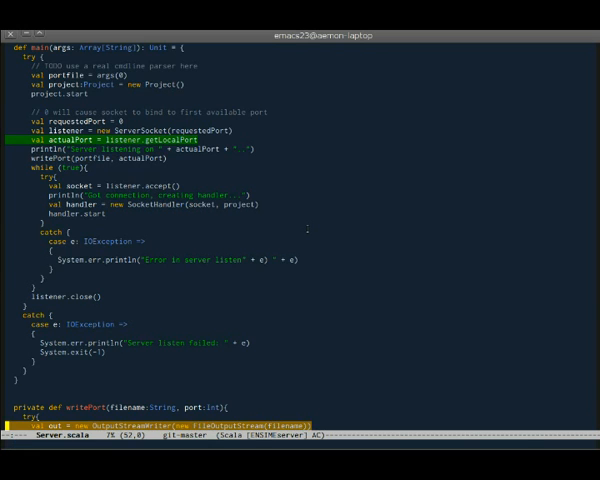
Step the debugger past out.write(port.toString) onto out.flush() in writePort
{"action": "scroll", "scroll_direction": "down", "scroll_amount": 3}
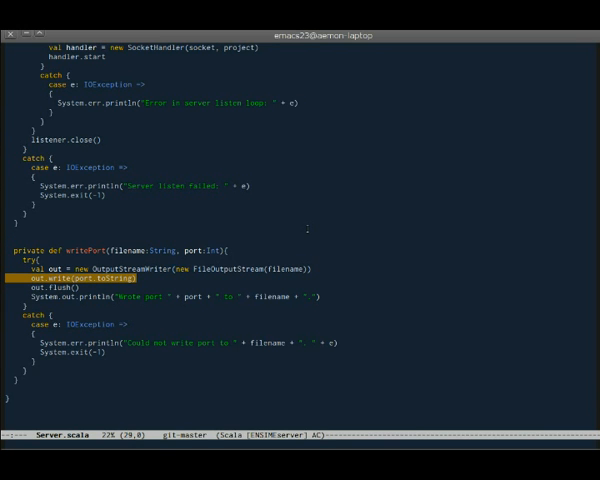
{"action": "scroll", "scroll_direction": "up", "scroll_amount": 3}
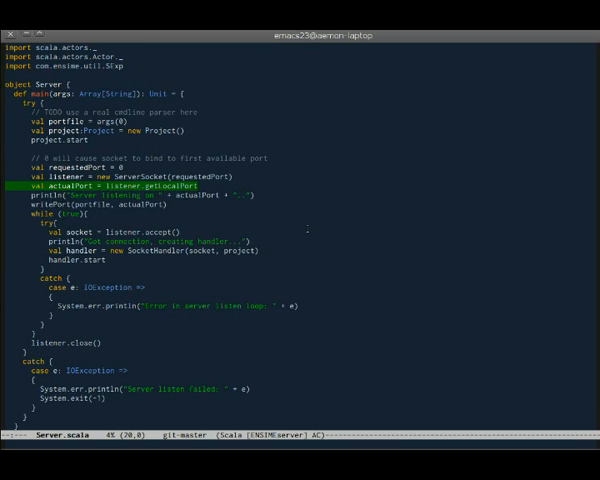
{"action": "scroll", "scroll_direction": "down", "scroll_amount": 3}
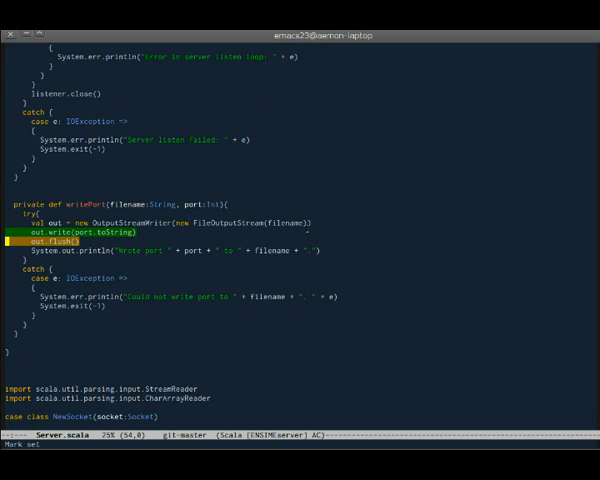